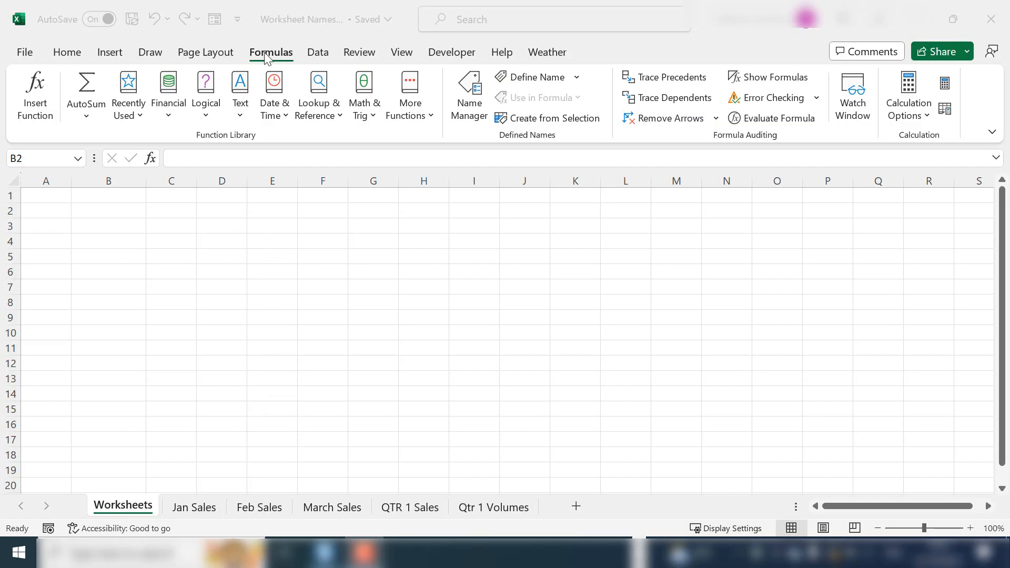
Step: Show the Name Manager from the Formulas ribbon, with no names defined yet
click(108, 211)
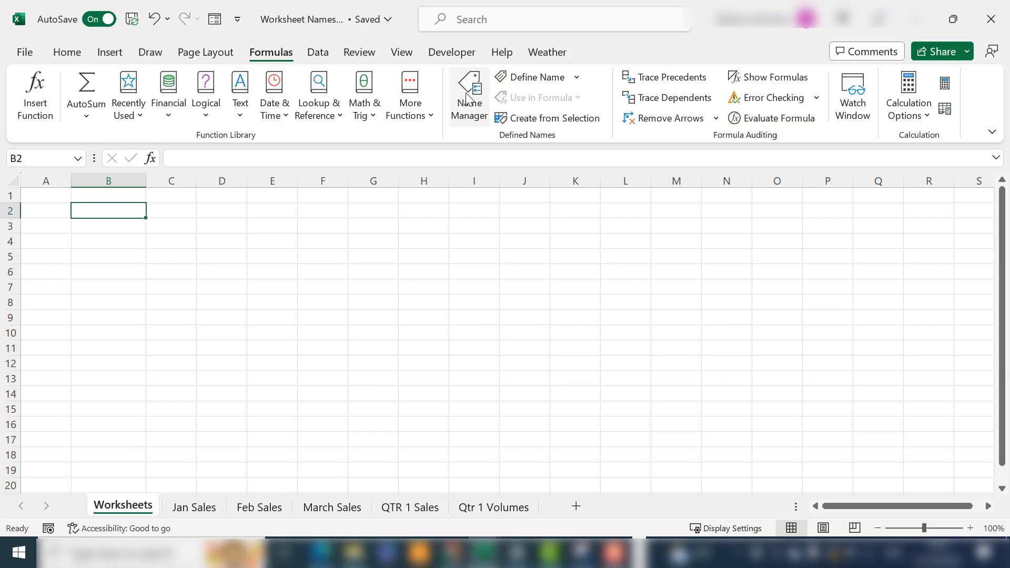
click(469, 86)
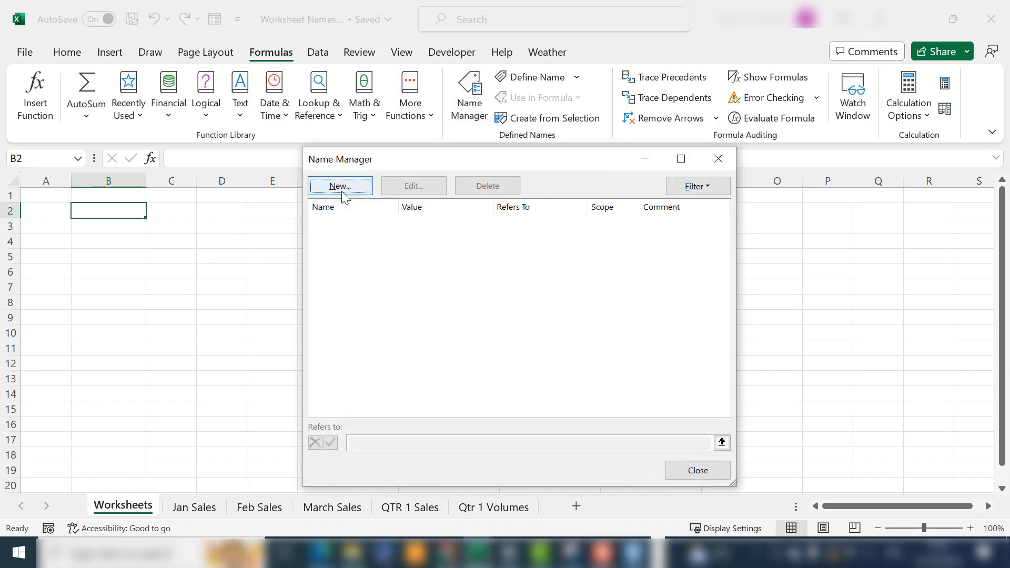
Step: Start a new defined name called ListNames
click(341, 185)
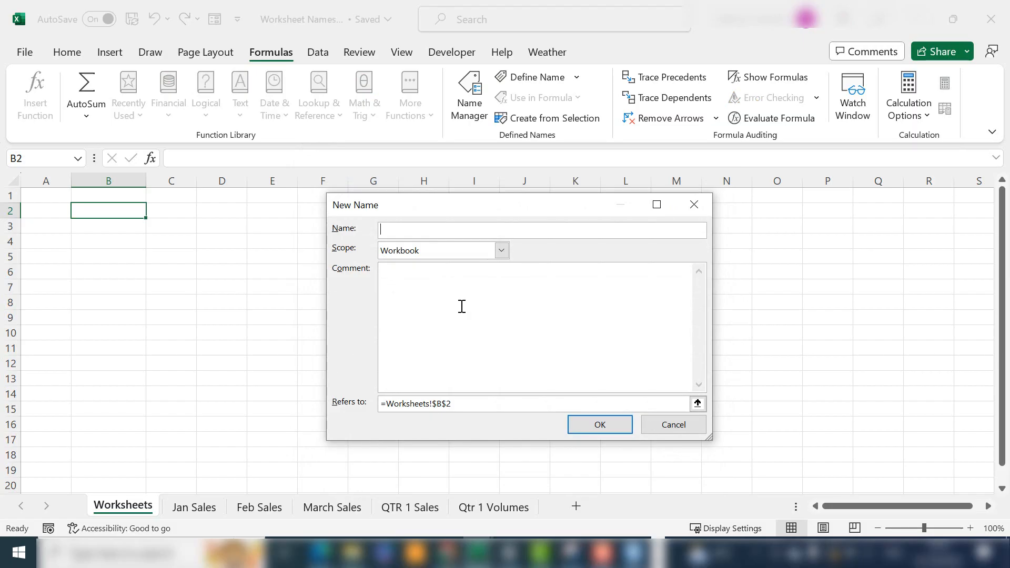
text(L)
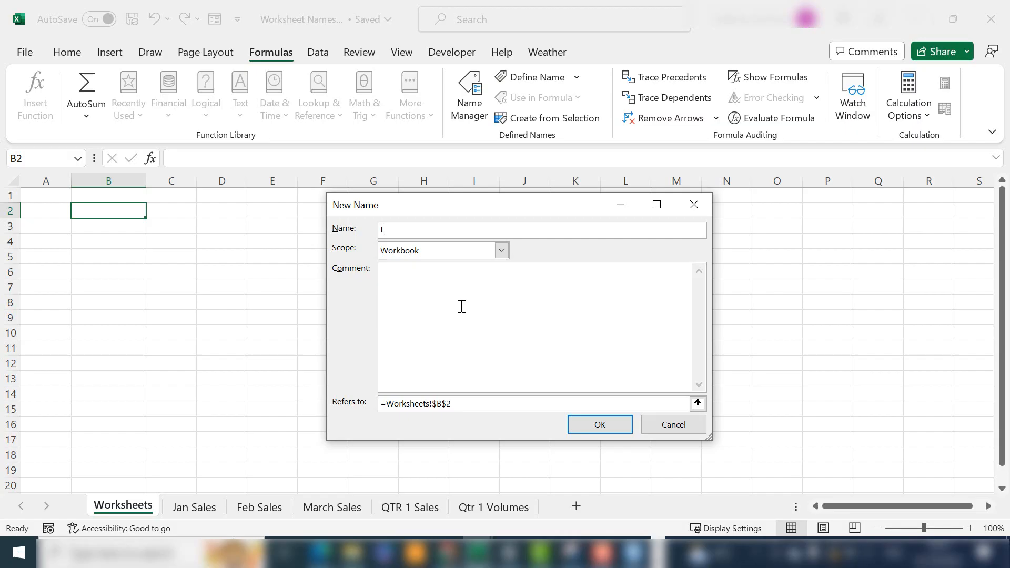
text(istNames)
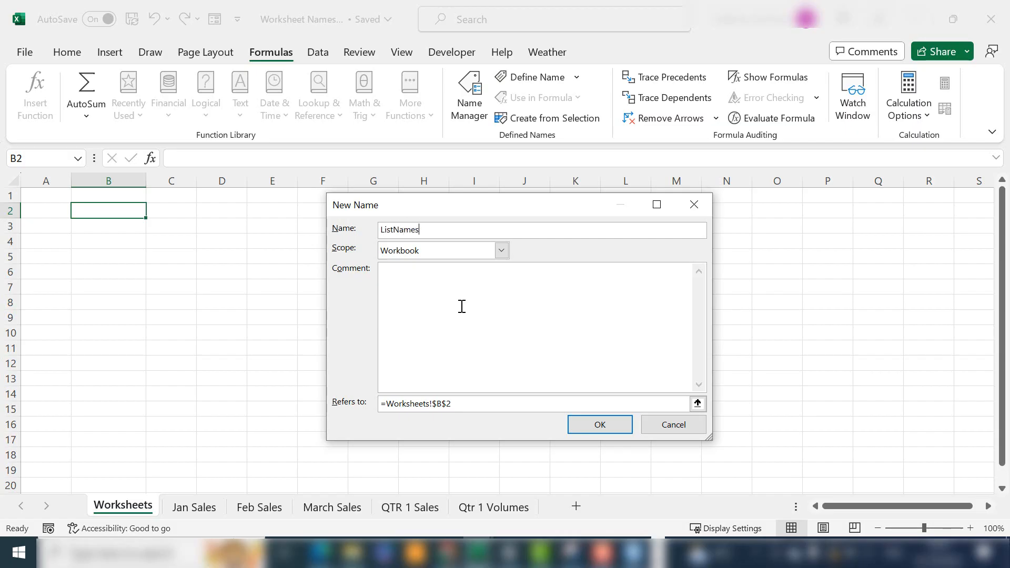
Step: Make ListNames refer to =REPLACE(GET.WORKBOOK(1),1,FIND("]",GET.WORKBOOK(1)),"") and confirm it
click(480, 404)
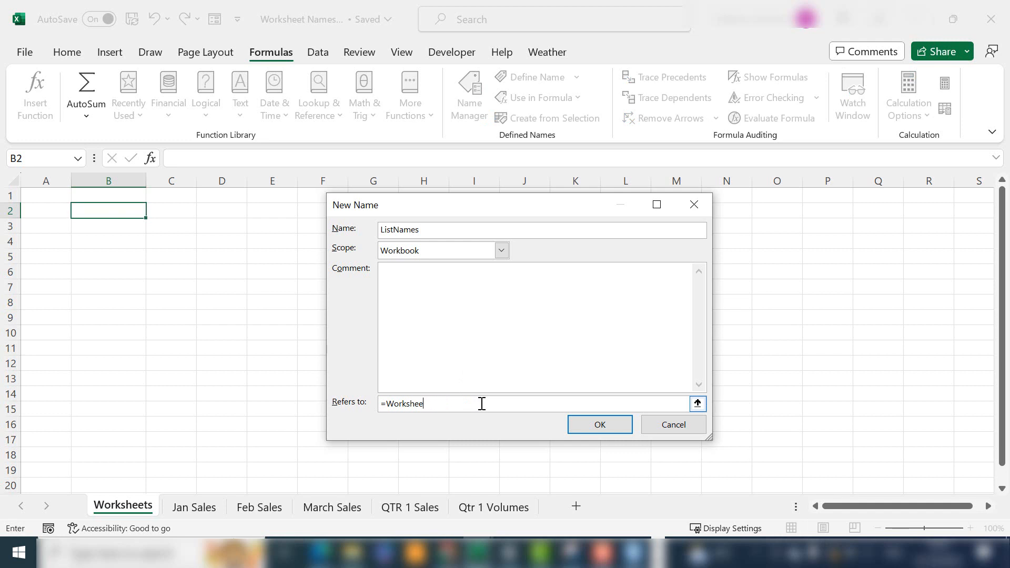
key(ctrl+a)
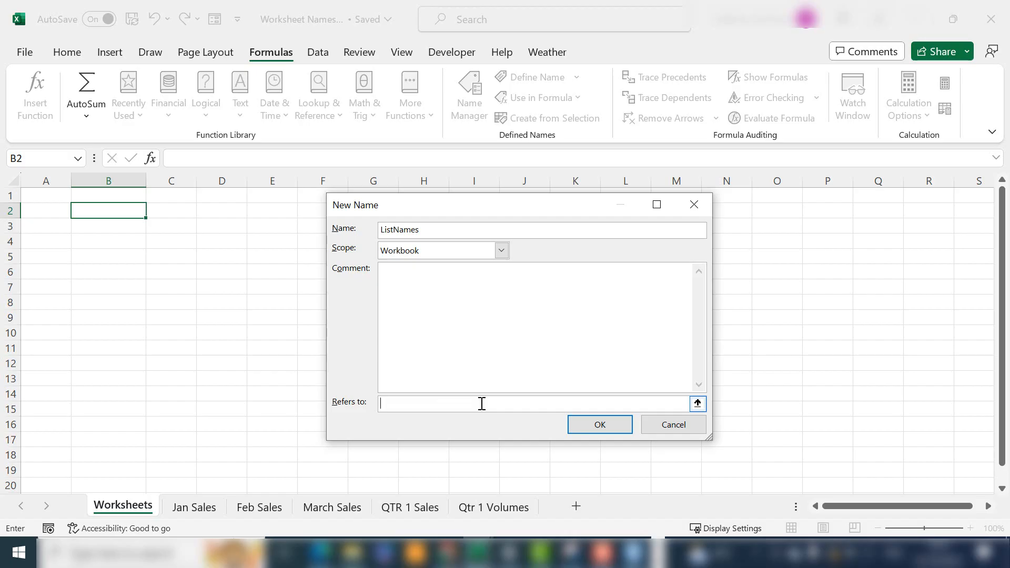
text(=REPLACE(GET.WORKBOOK(1),1,FIND("]",GET.WORKBOOK(1)),""))
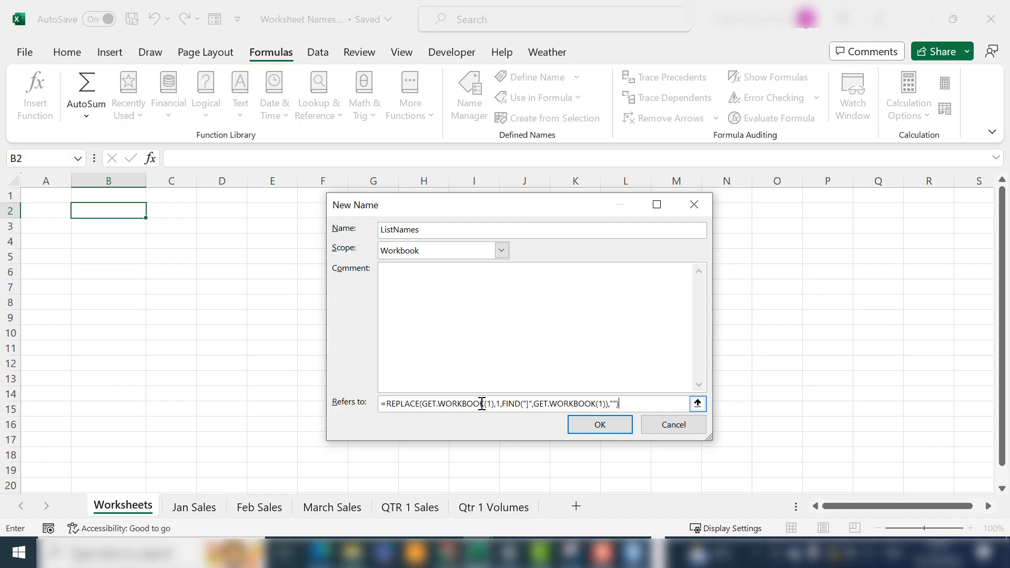
mouse_move(526, 442)
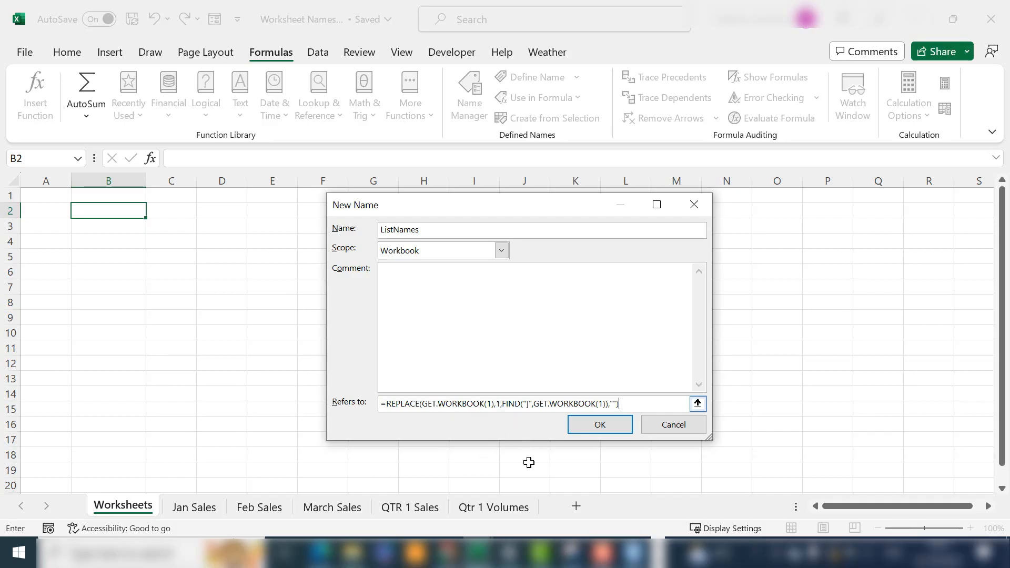
click(599, 424)
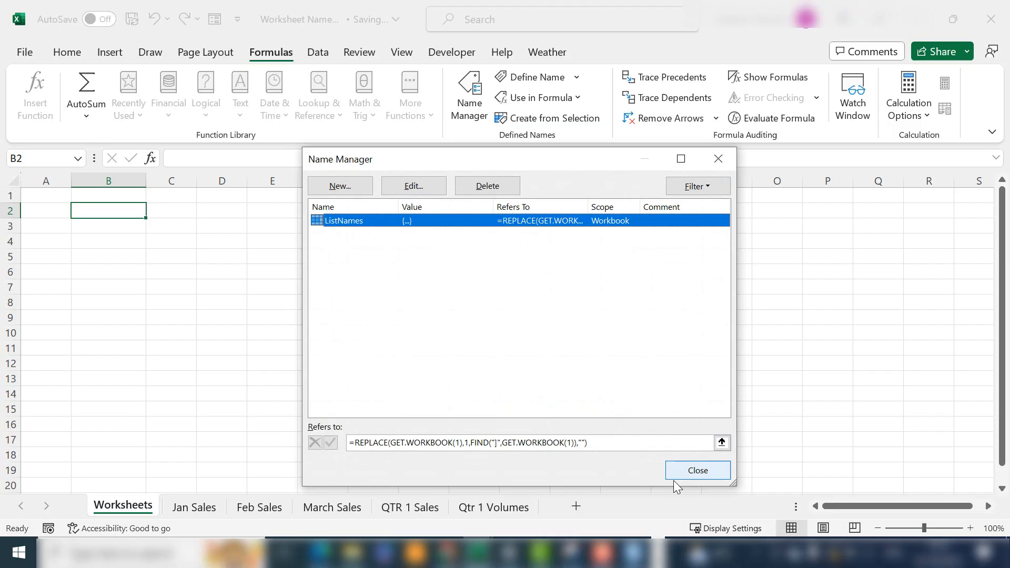
Step: Close the Name Manager and place the new Sheet2 after Qtr 1 Volumes
click(697, 470)
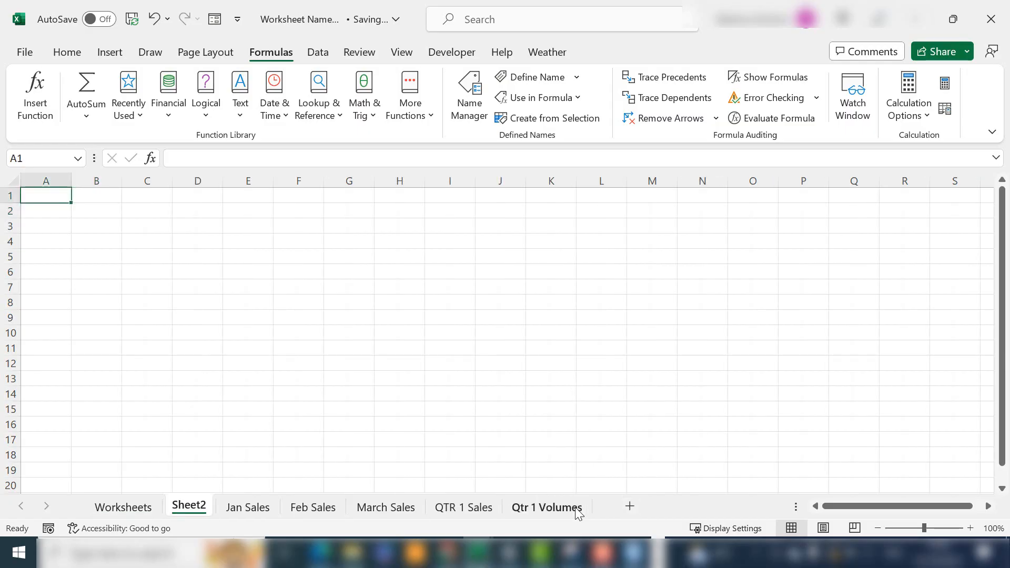
mouse_move(443, 520)
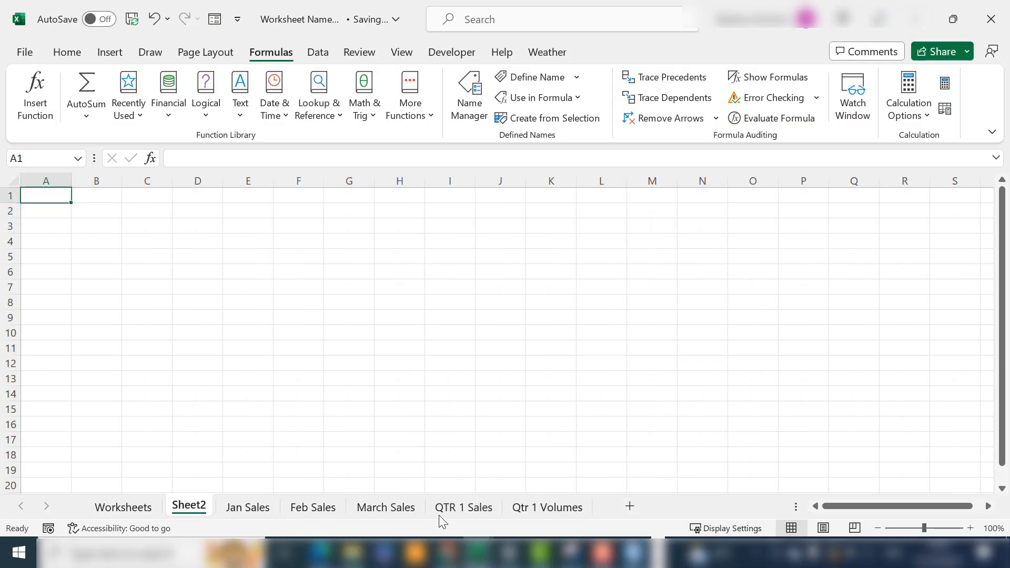
drag(188, 507, 564, 507)
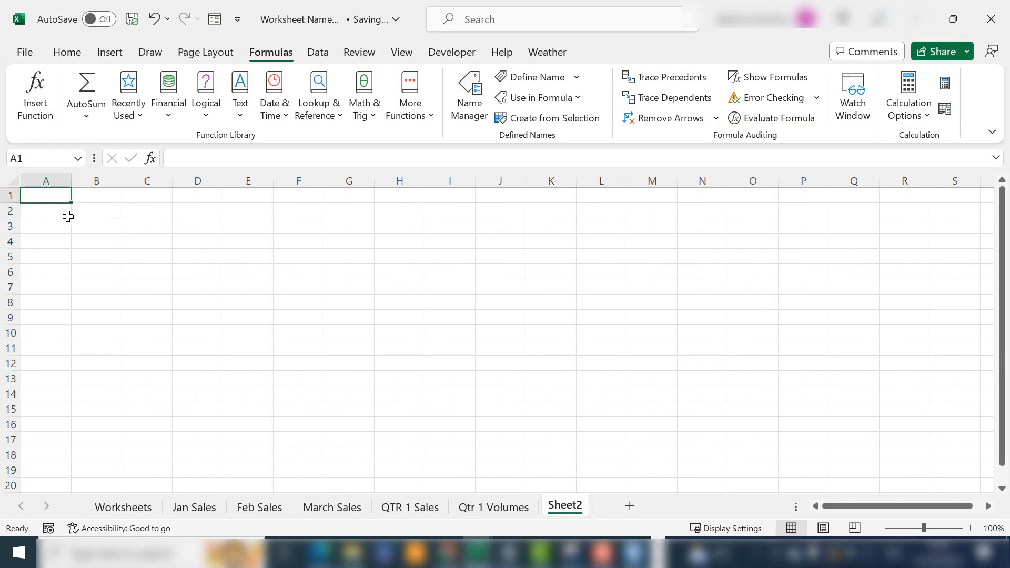
mouse_move(243, 255)
text(1)
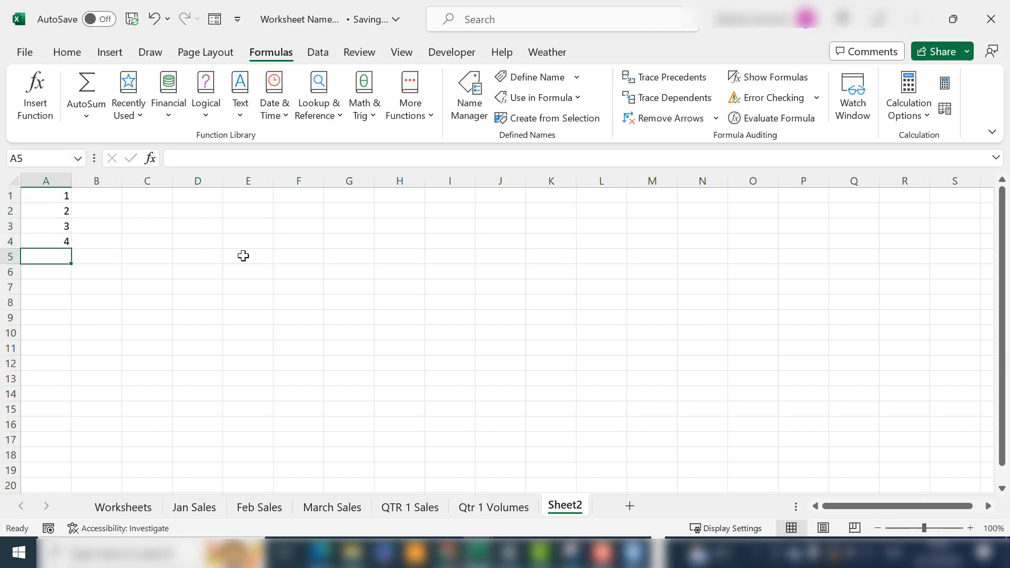
Step: Fill A1:A20 on Sheet2 with the number series 1 to 20
drag(45, 195, 45, 241)
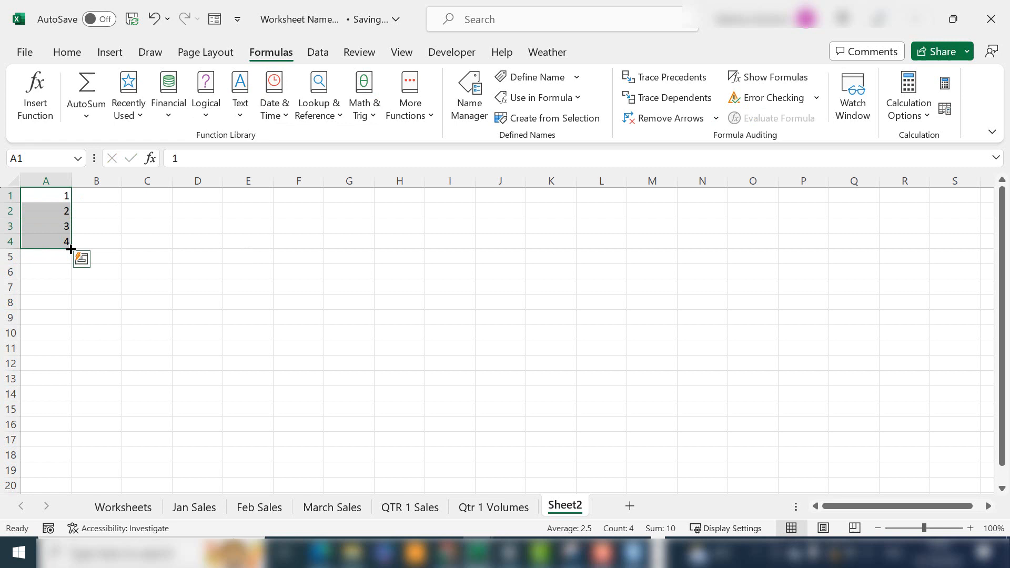
drag(70, 251, 71, 486)
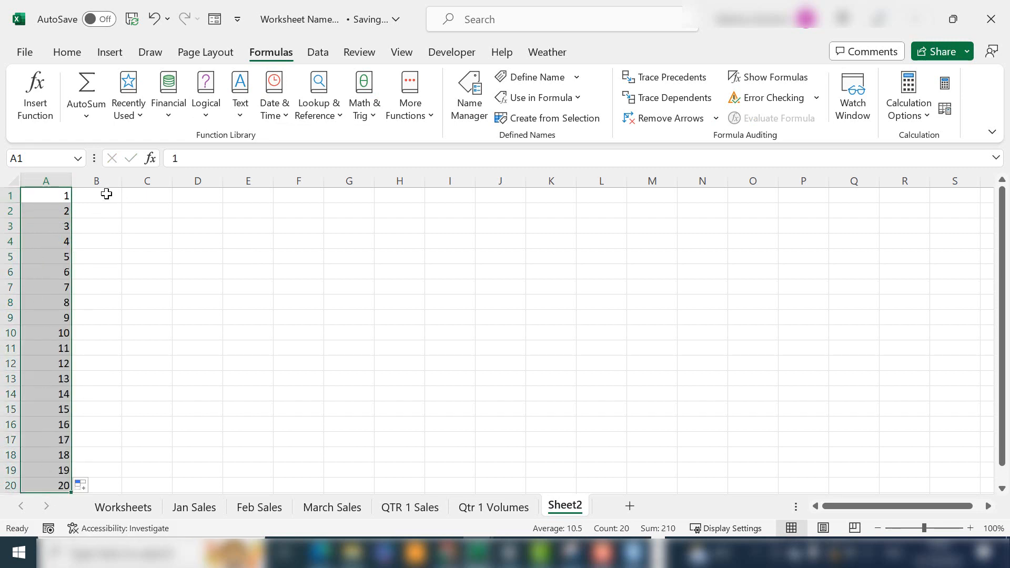
Step: Enter =INDEX(ListNames,A1) in B1 so it returns the first sheet name, Worksheets
click(97, 196)
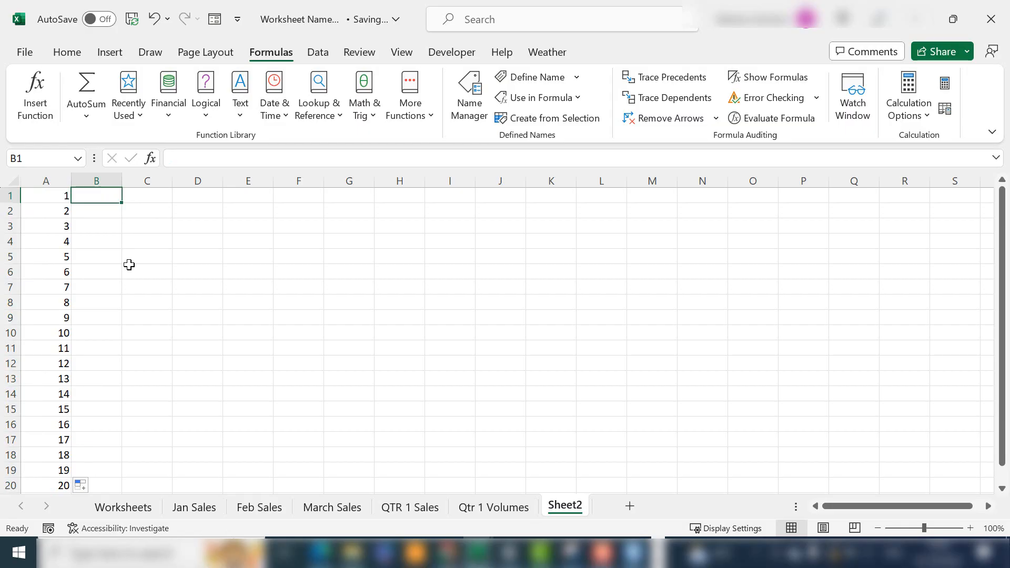
text(=index)
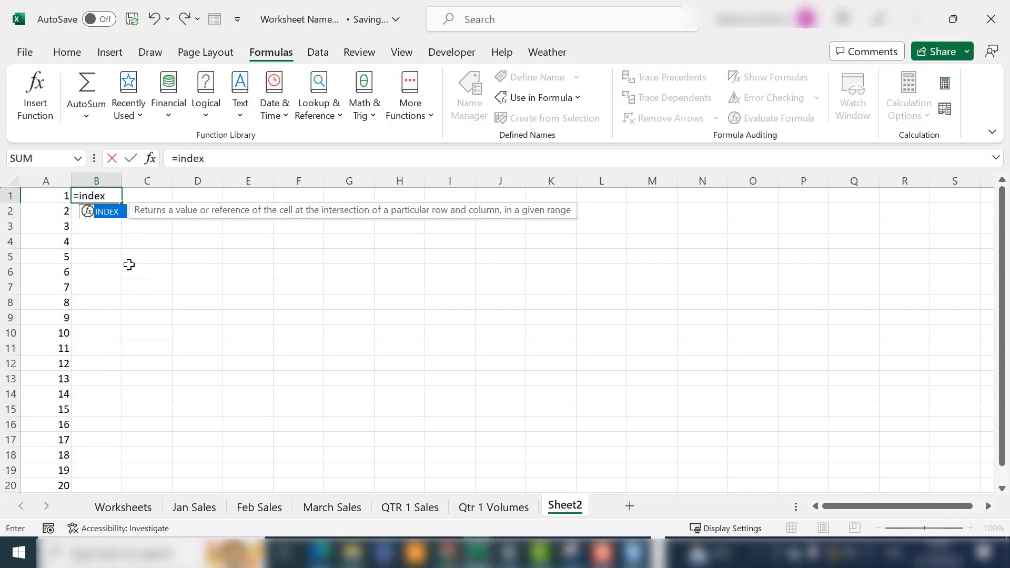
text(()
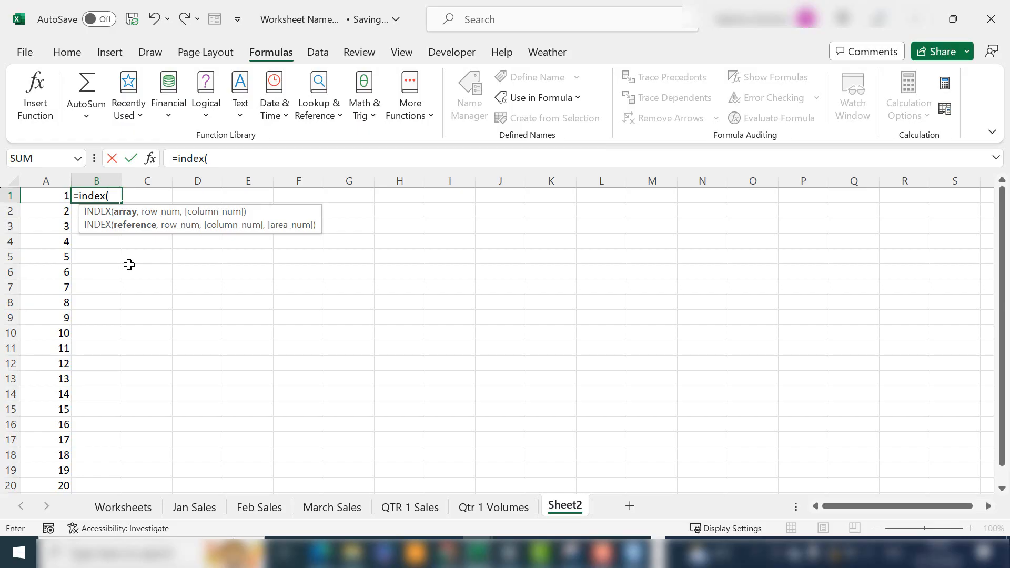
text(lis)
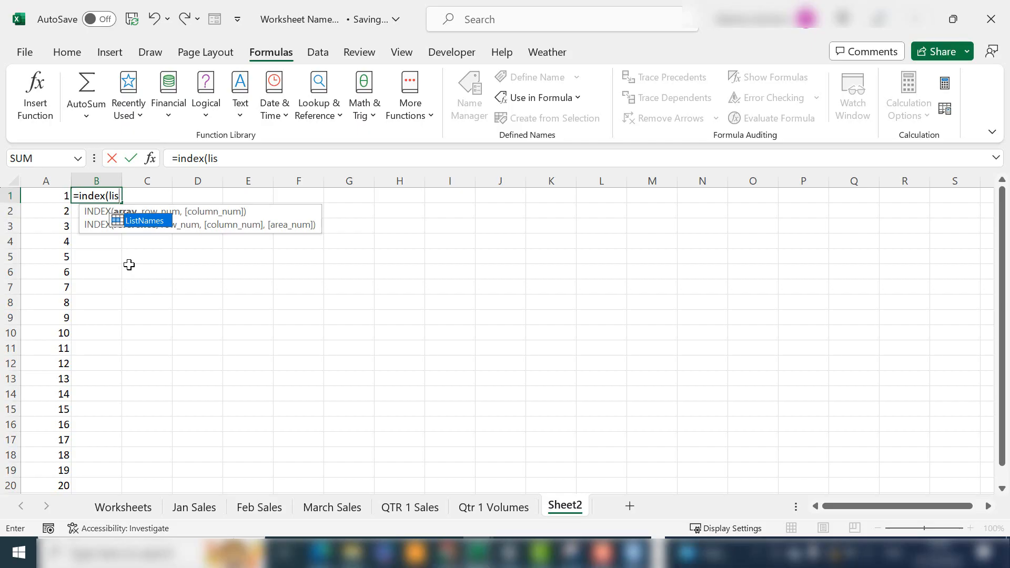
mouse_move(138, 233)
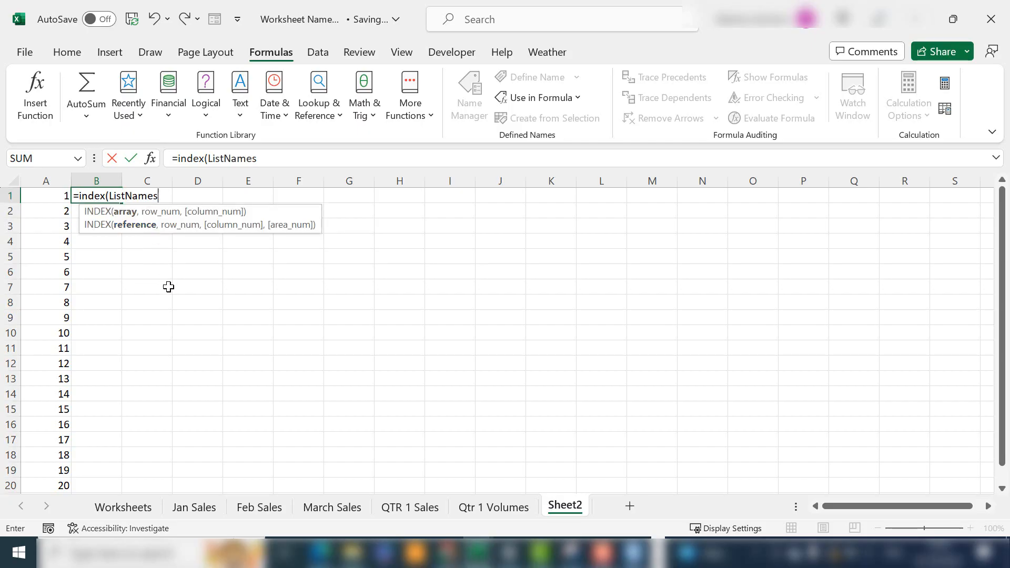
text(,)
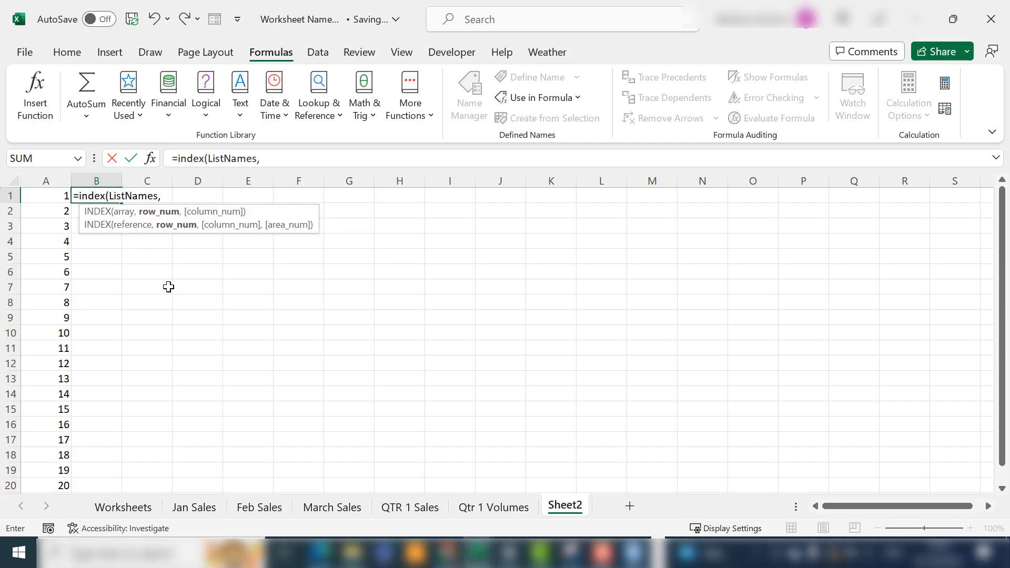
click(46, 196)
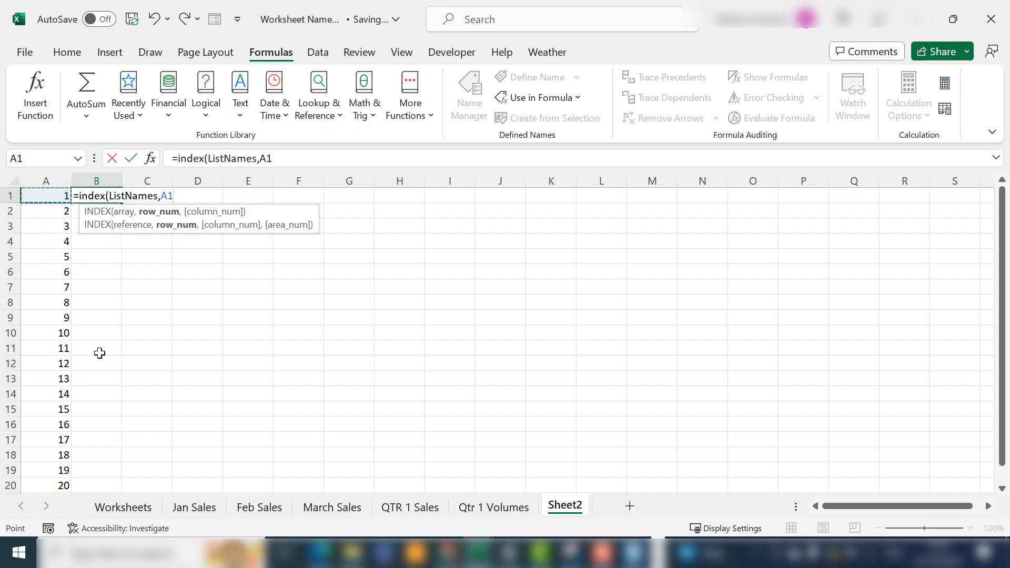
text())
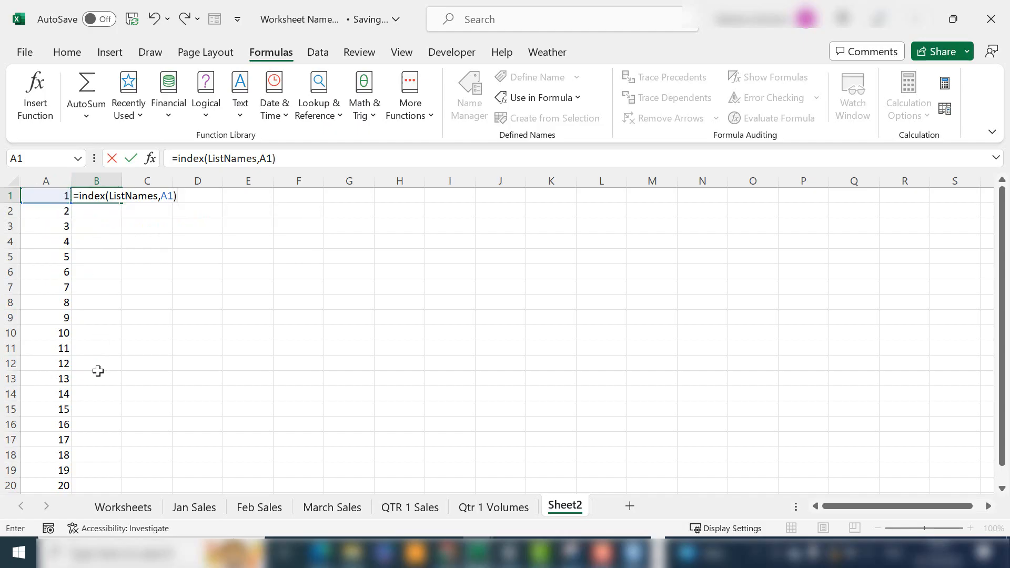
key(Enter)
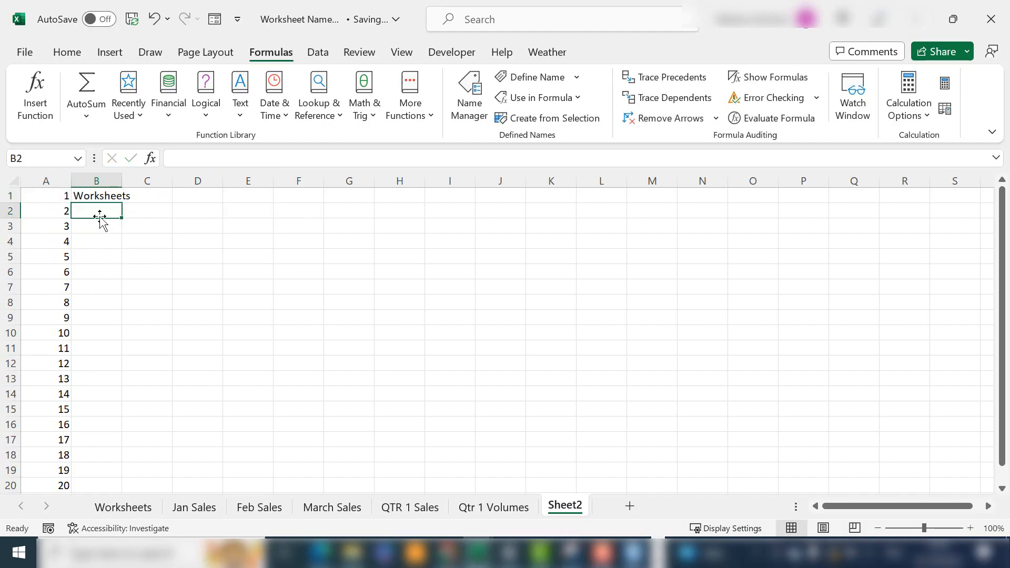
Step: Fill the INDEX formula from B1 down to B13, listing all seven sheet names with #REF! below
click(99, 196)
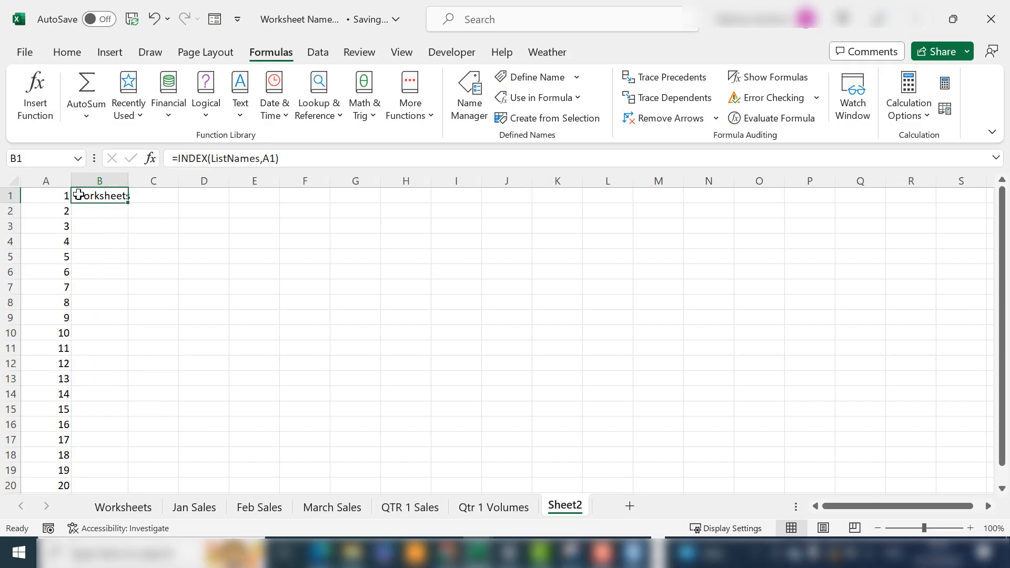
mouse_move(133, 256)
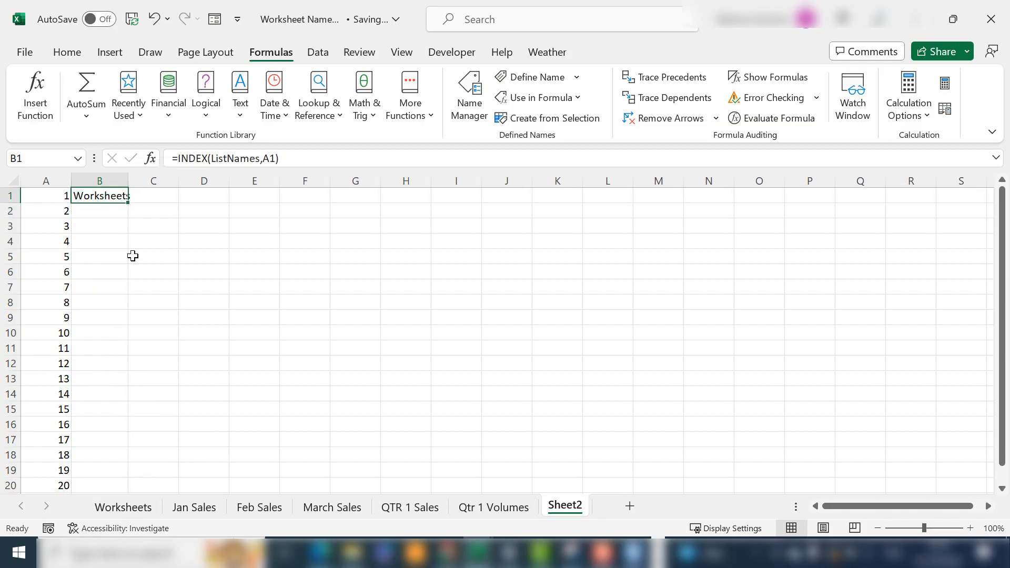
mouse_move(127, 204)
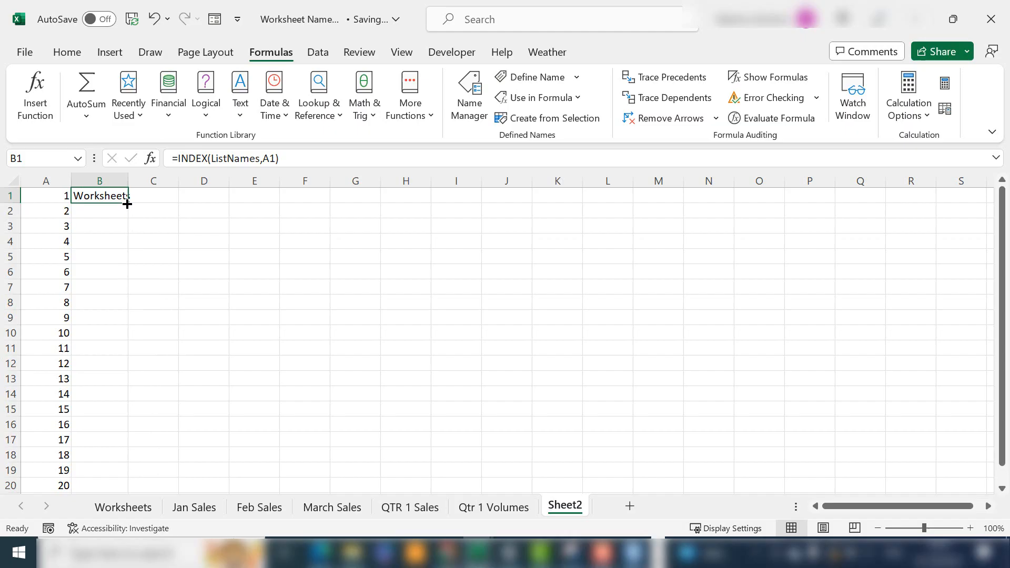
drag(127, 204, 124, 272)
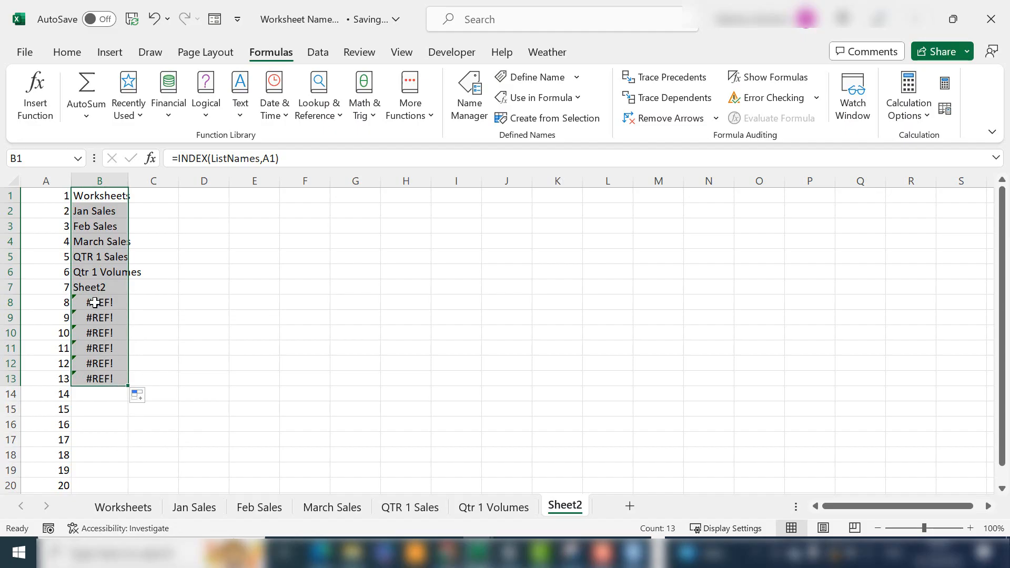
click(99, 287)
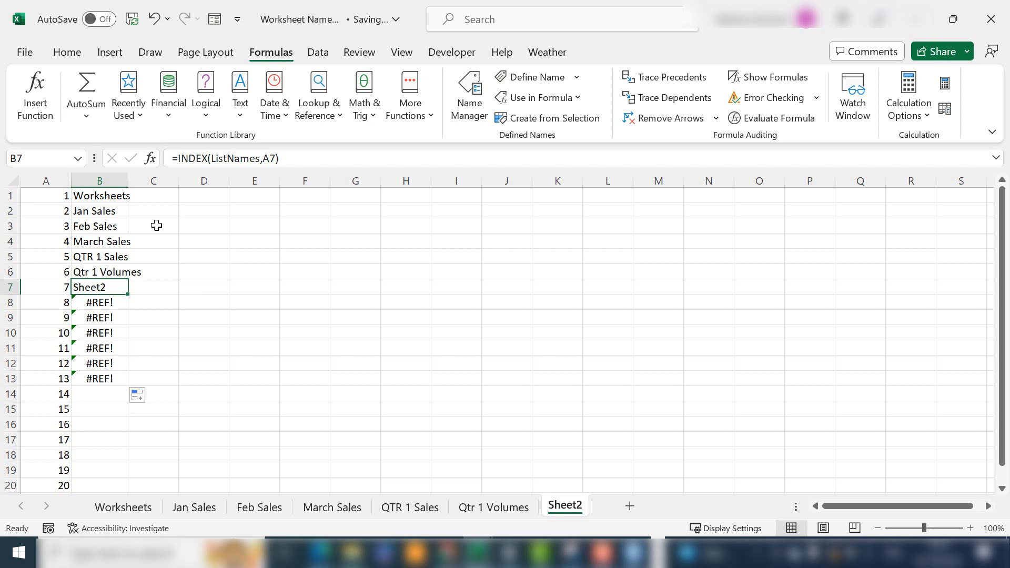
click(203, 378)
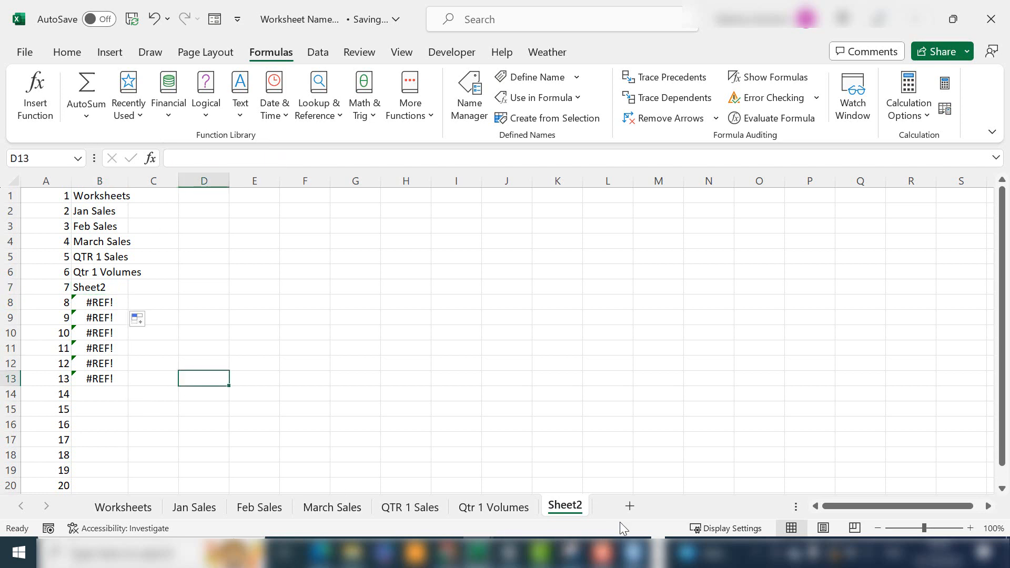
Step: Add a new blank worksheet after Sheet2
click(628, 505)
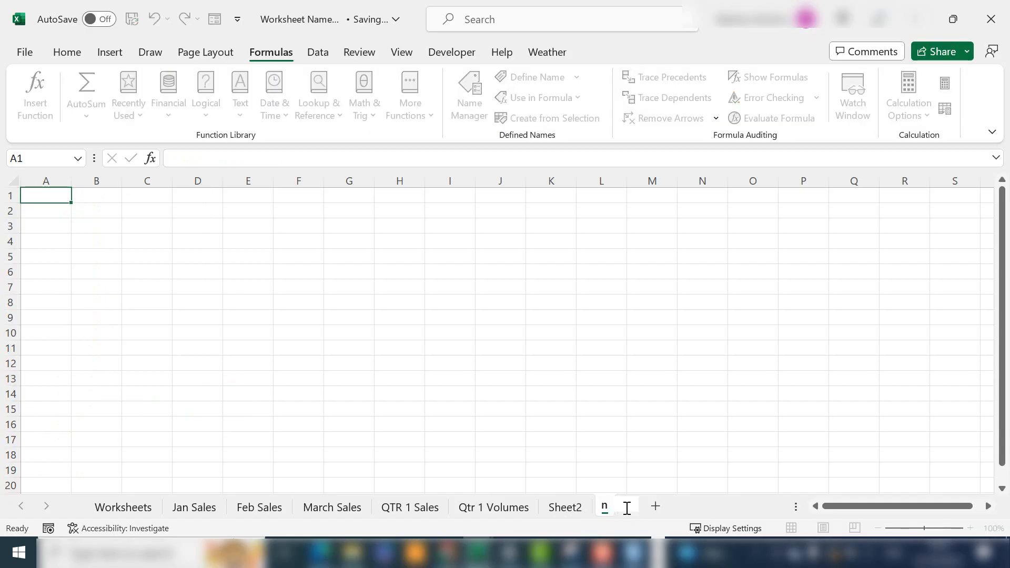